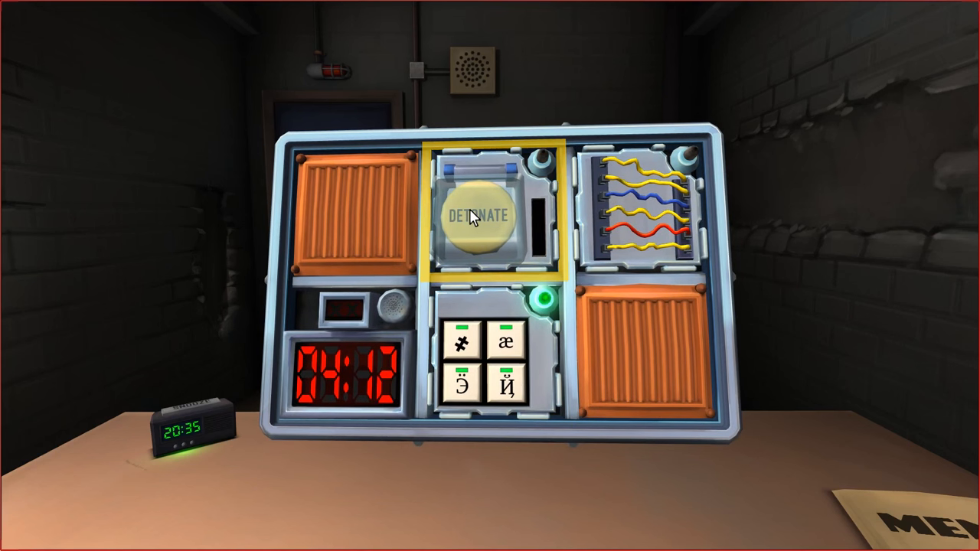
pyautogui.moveTo(704, 368)
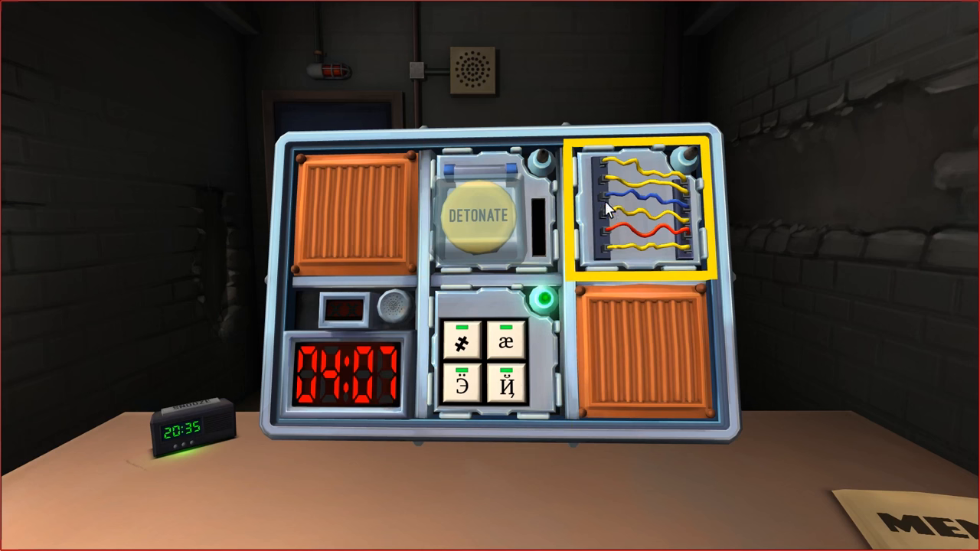
pyautogui.moveTo(410, 259)
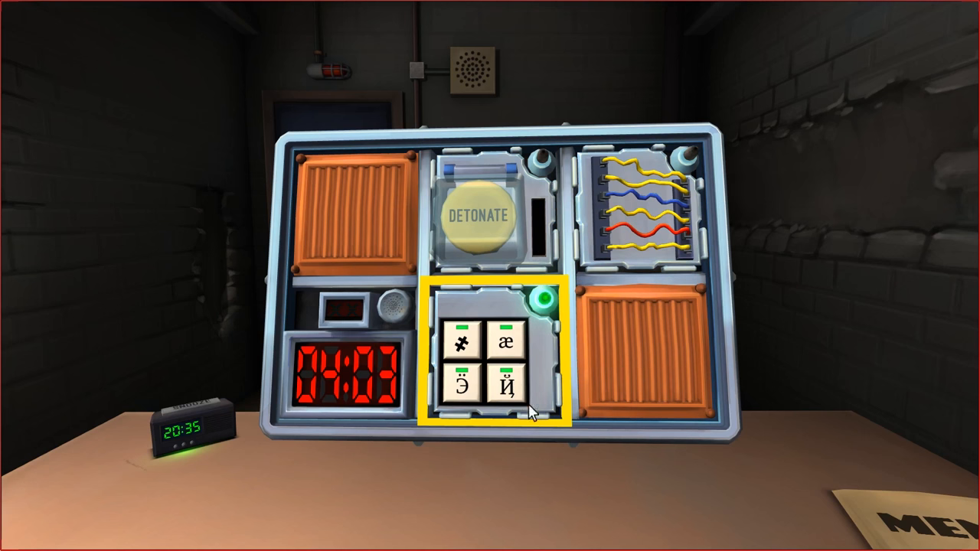
pyautogui.moveTo(539, 380)
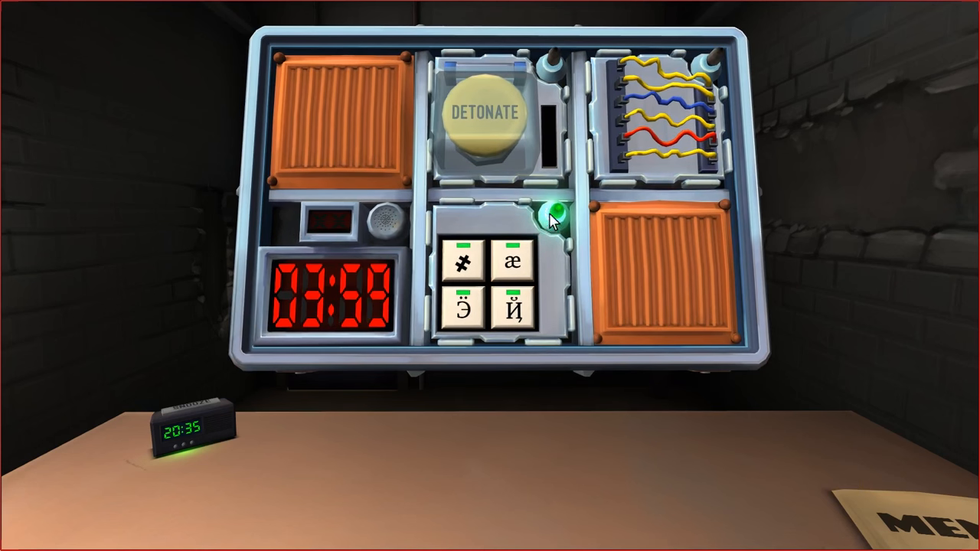
pyautogui.moveTo(590, 267)
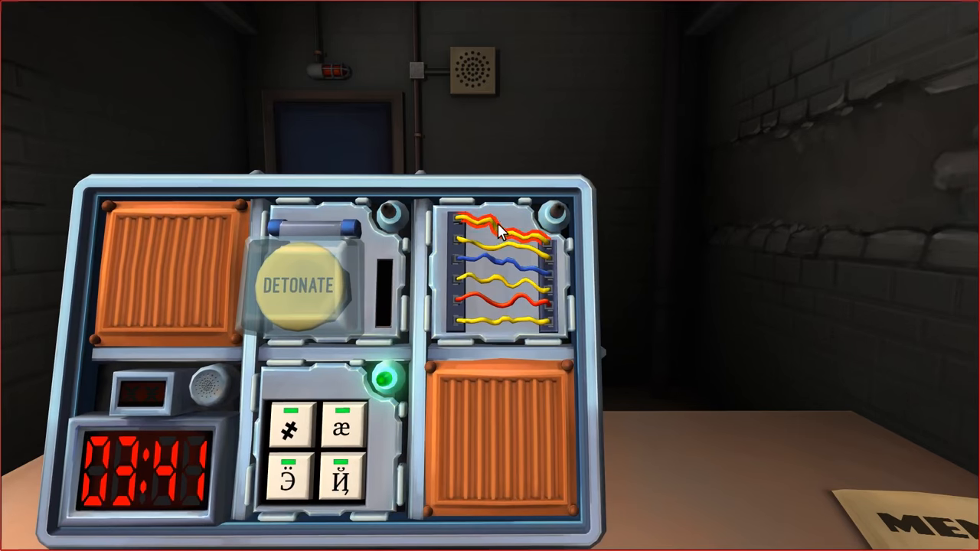
# Zoom into the wires module and cut the correct wire.
pyautogui.click(498, 229)
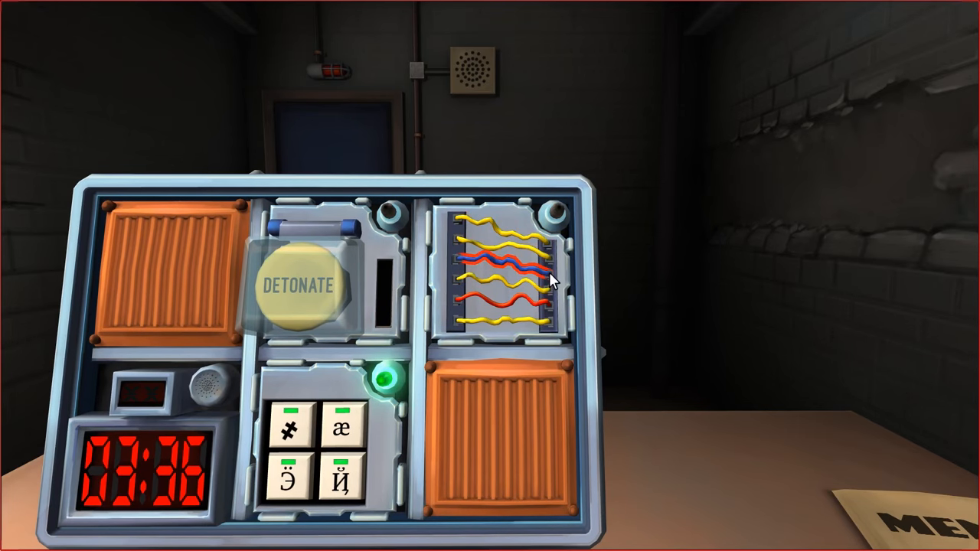
pyautogui.click(505, 276)
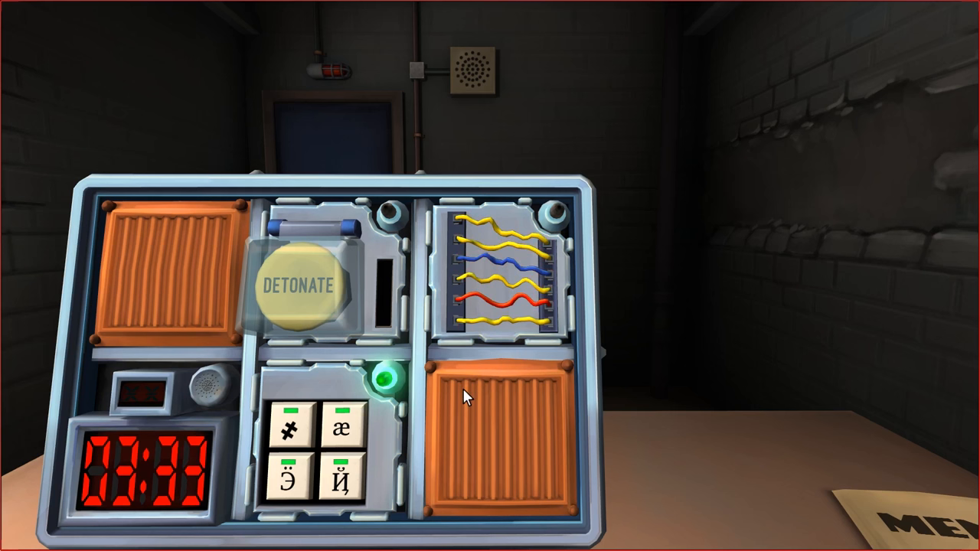
pyautogui.moveTo(493, 450)
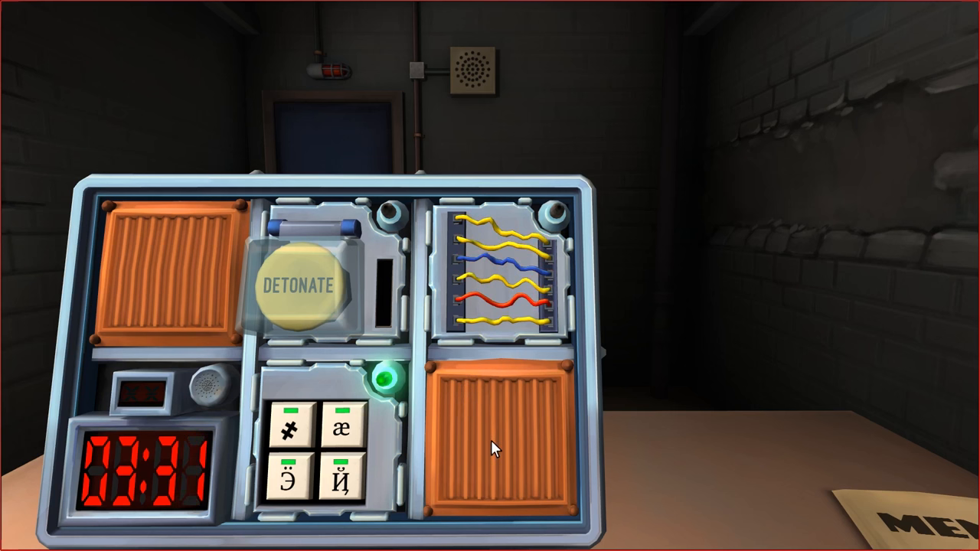
pyautogui.moveTo(502, 404)
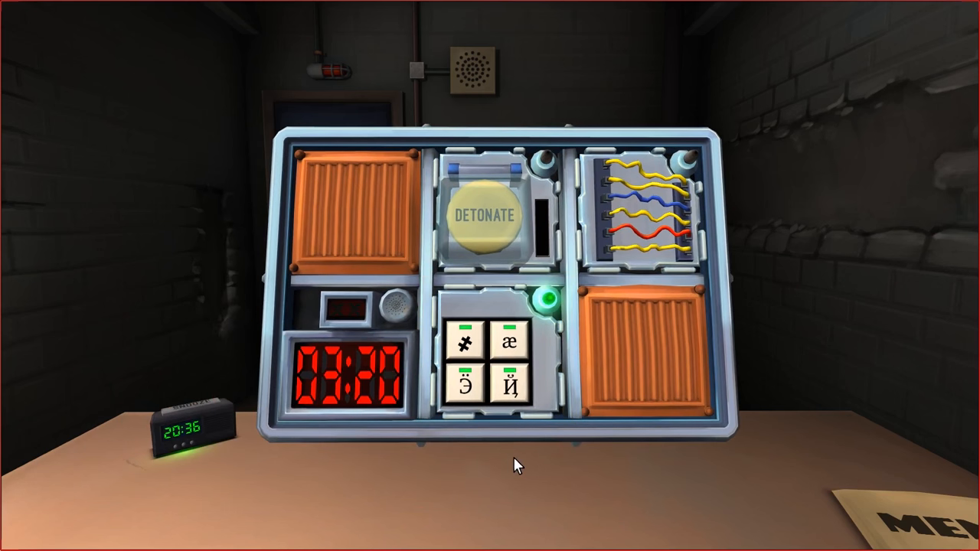
pyautogui.click(498, 352)
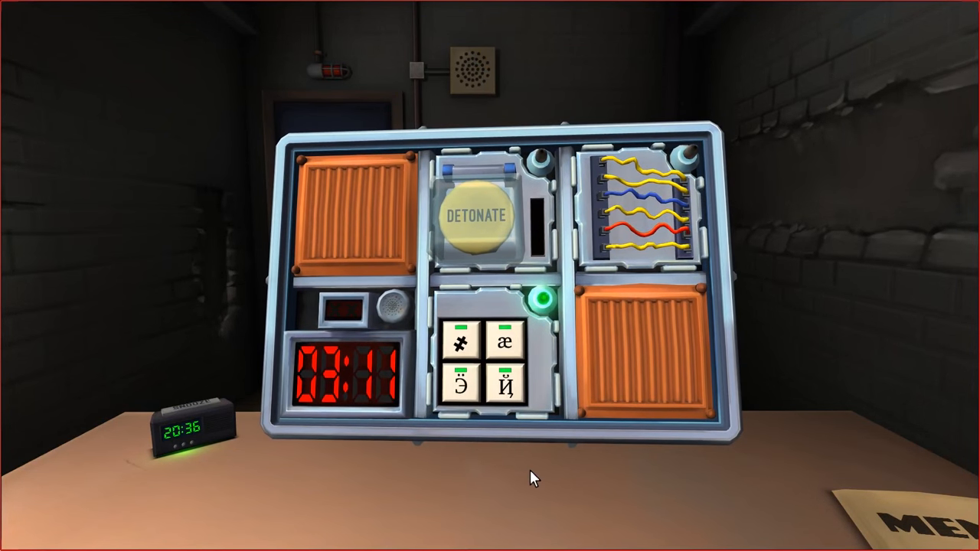
pyautogui.moveTo(620, 427)
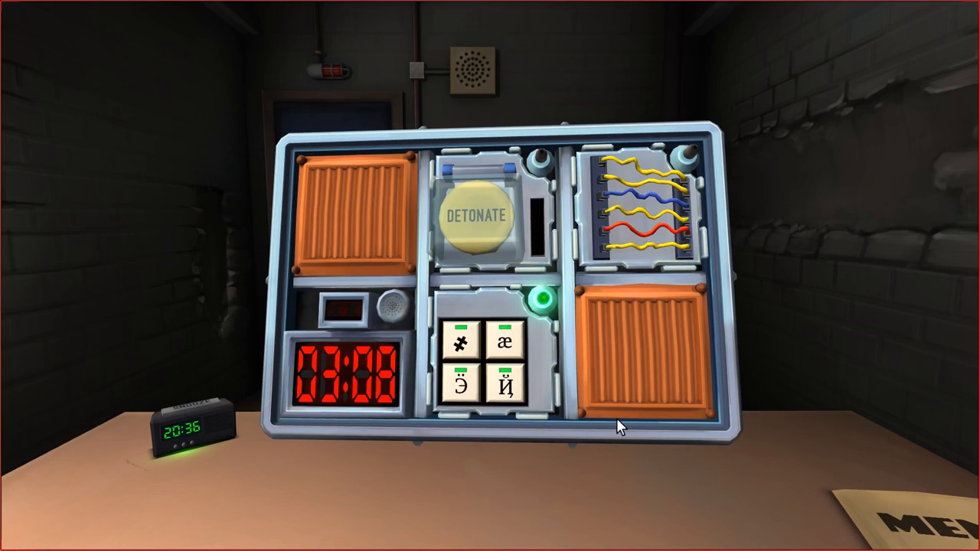
pyautogui.moveTo(604, 335)
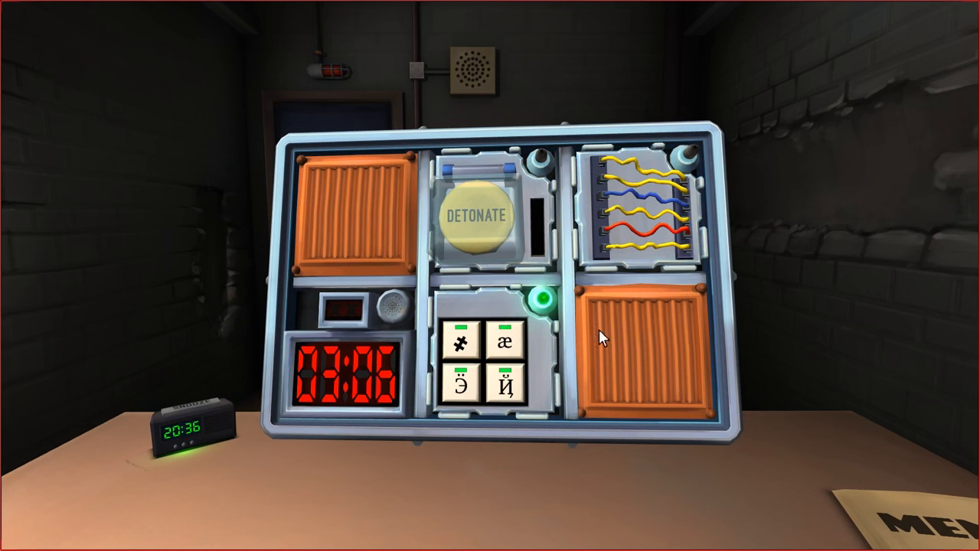
pyautogui.moveTo(496, 438)
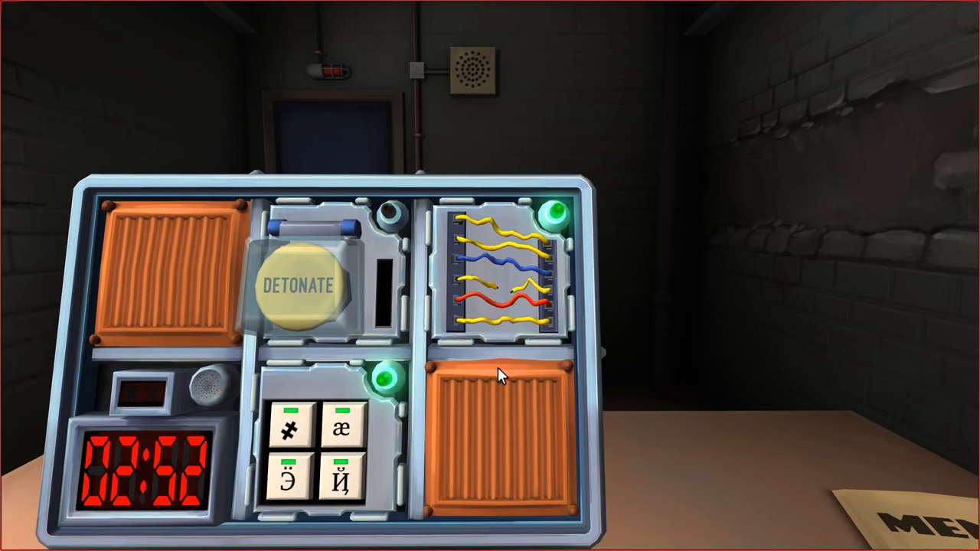
pyautogui.moveTo(498, 391)
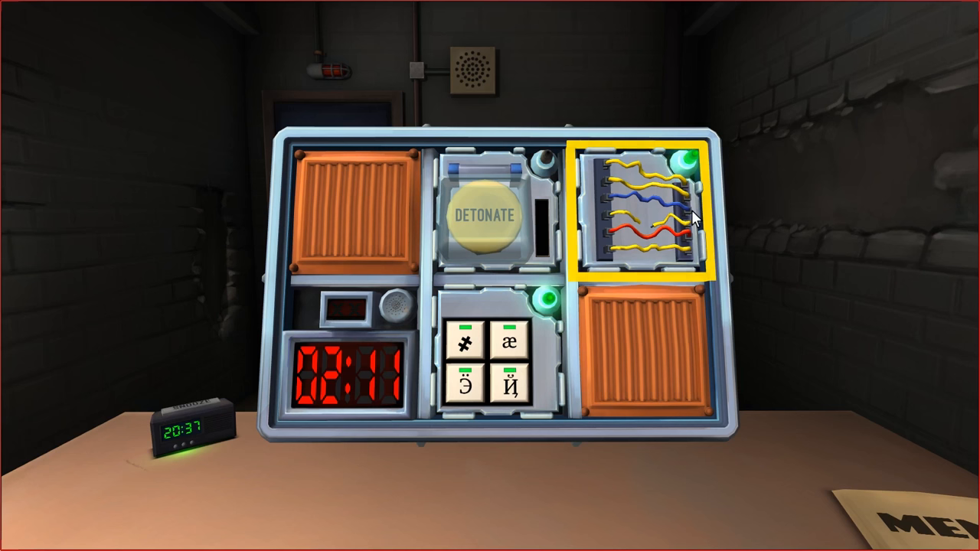
pyautogui.moveTo(666, 276)
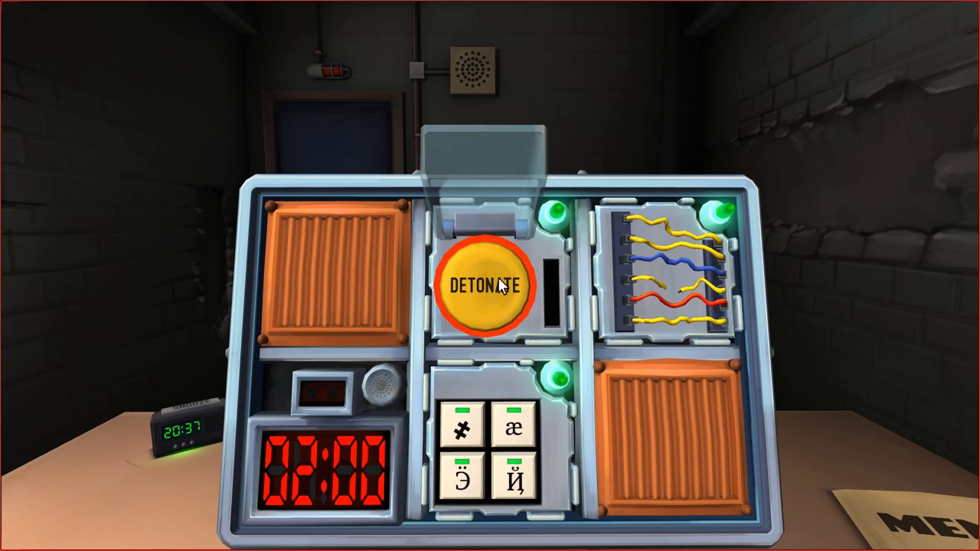
pyautogui.moveTo(529, 334)
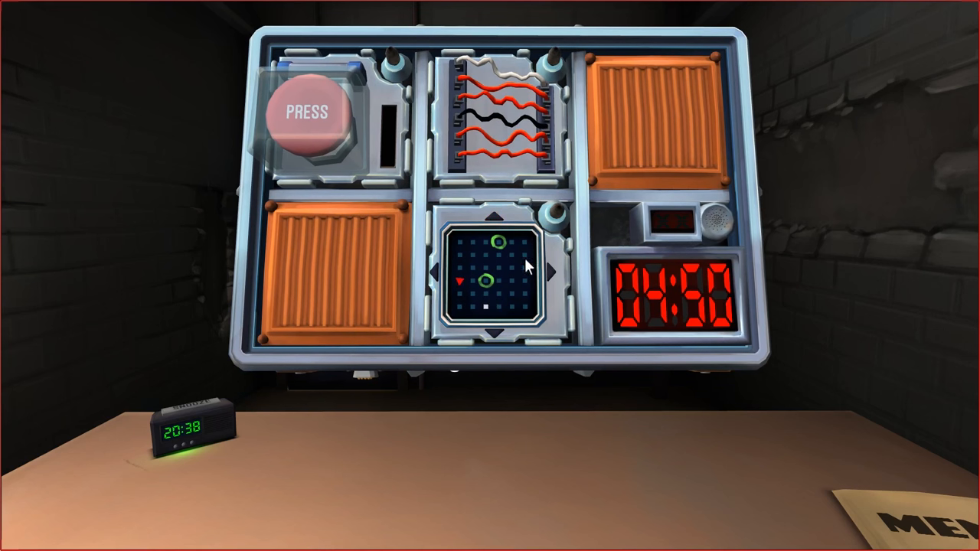
pyautogui.moveTo(666, 49)
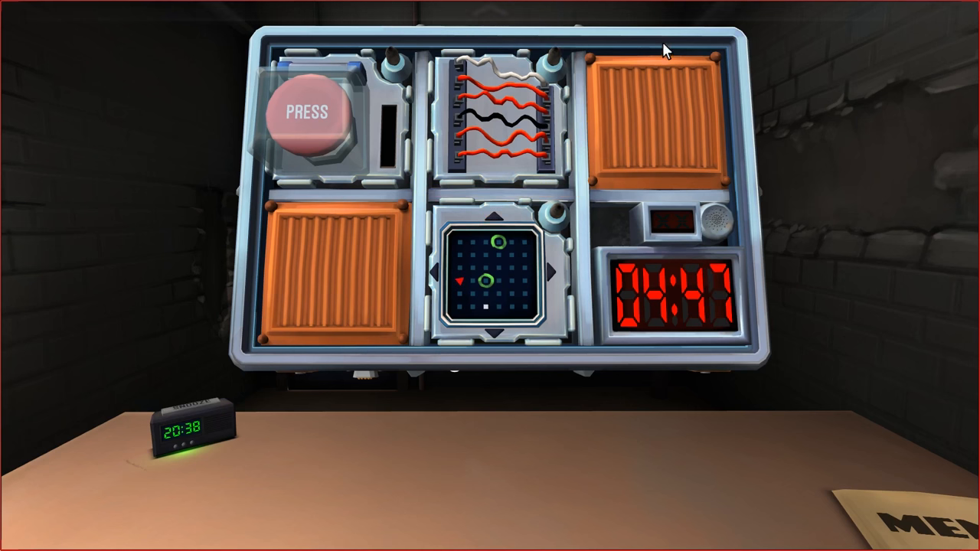
pyautogui.moveTo(376, 245)
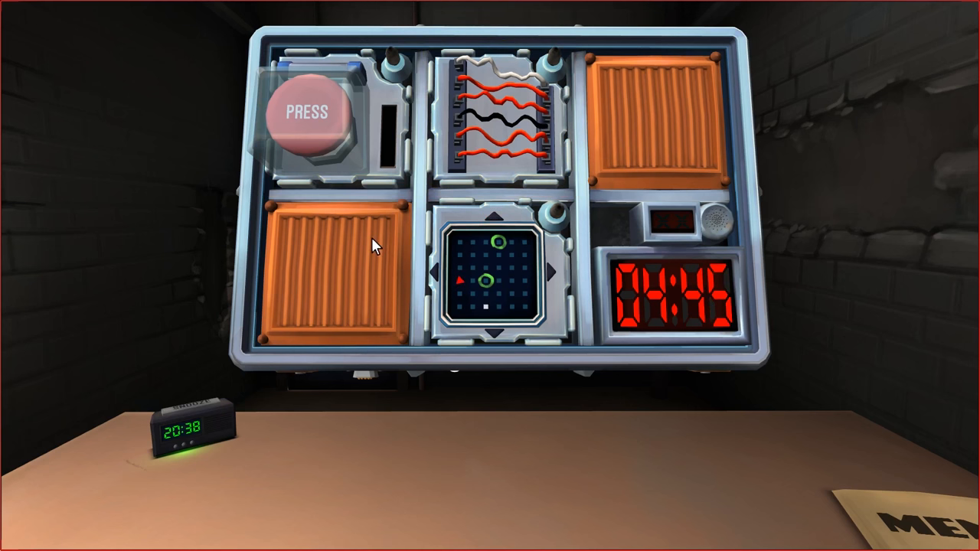
pyautogui.click(494, 220)
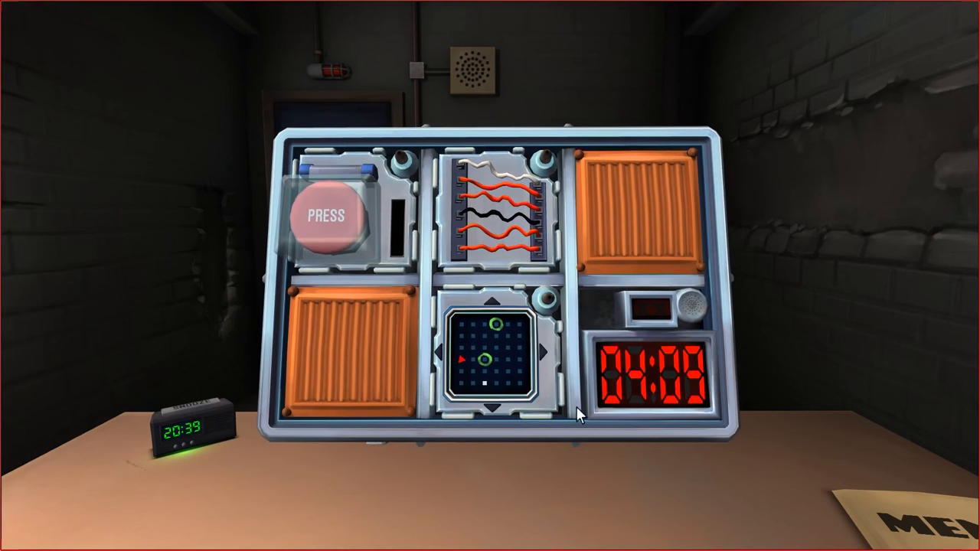
pyautogui.click(489, 364)
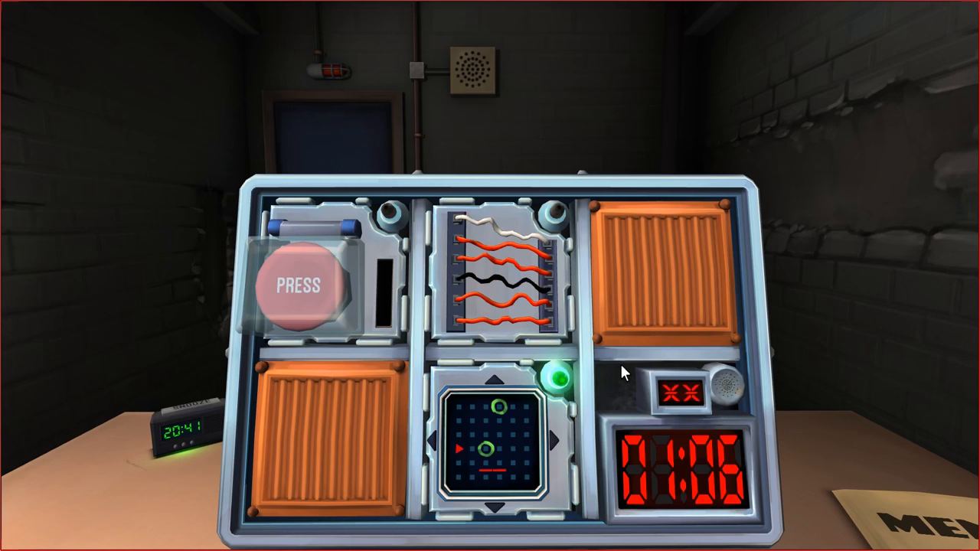
pyautogui.moveTo(626, 299)
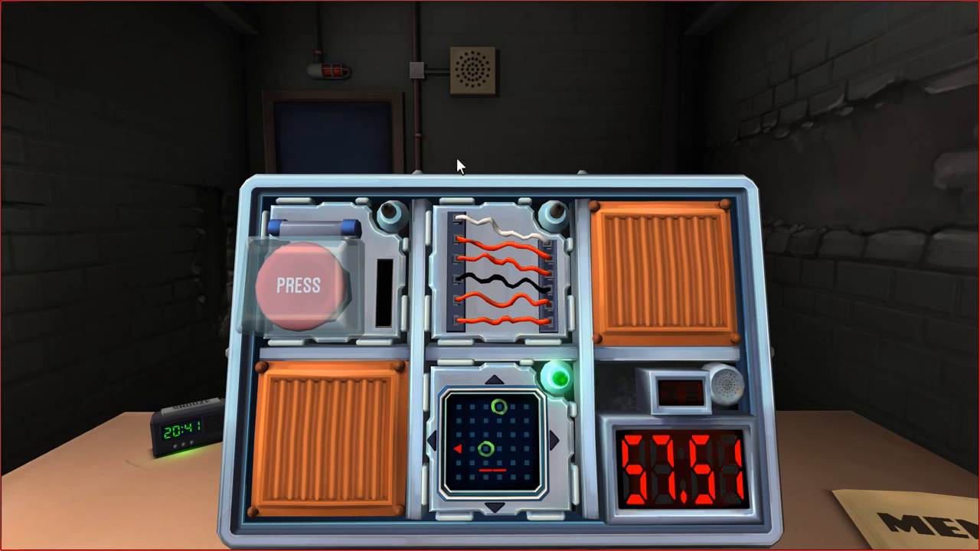
# Finish the maze module, then flip the bomb to inspect its back.
pyautogui.click(513, 227)
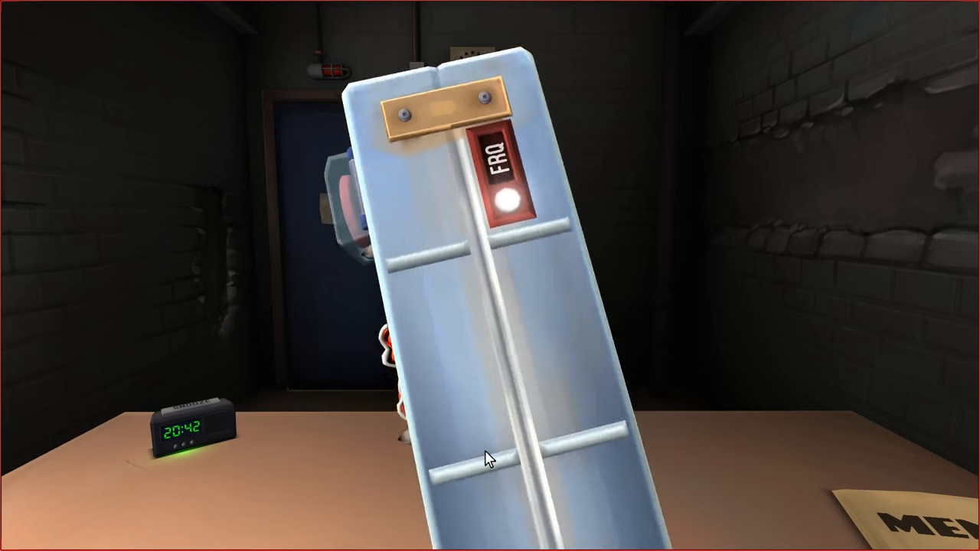
pyautogui.moveTo(490, 459); pyautogui.dragTo(436, 521)
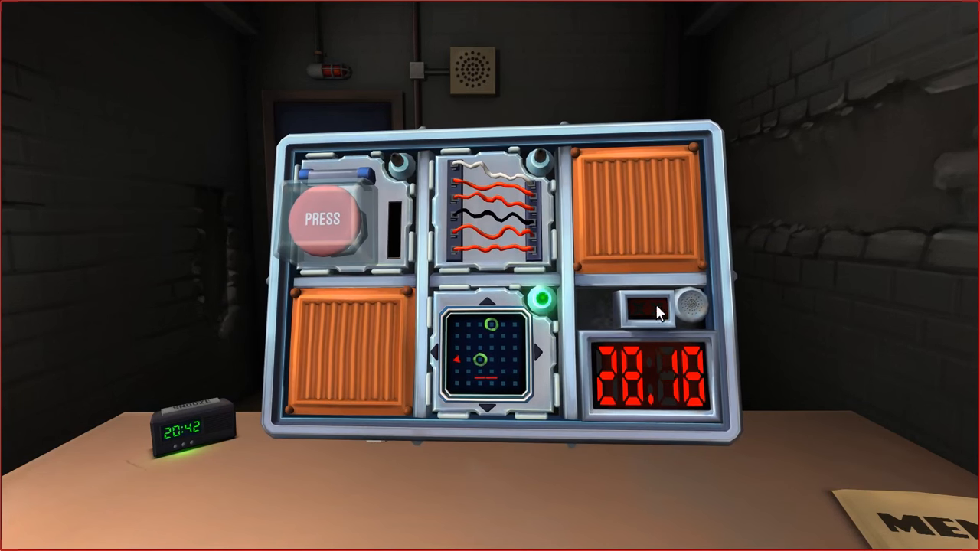
pyautogui.moveTo(620, 324)
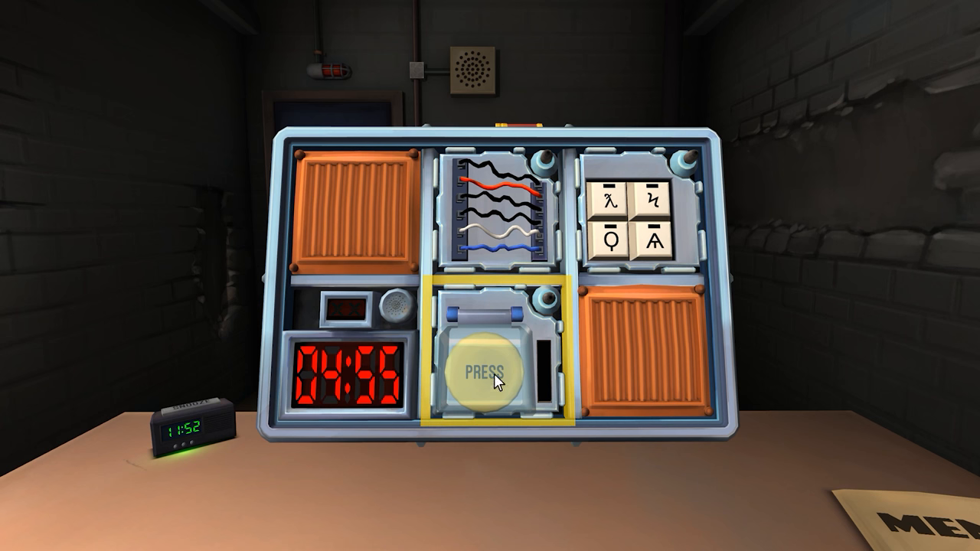
pyautogui.click(484, 375)
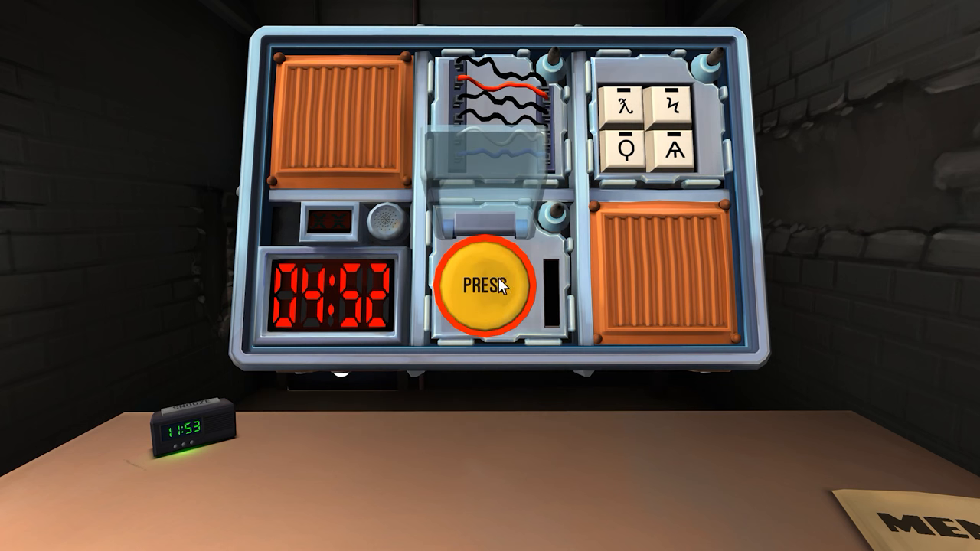
pyautogui.click(481, 288)
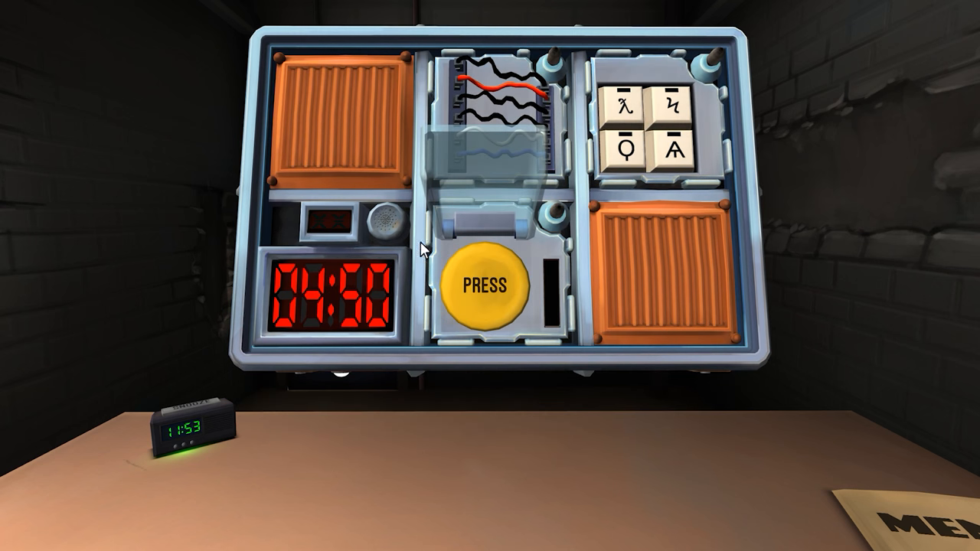
pyautogui.click(483, 288)
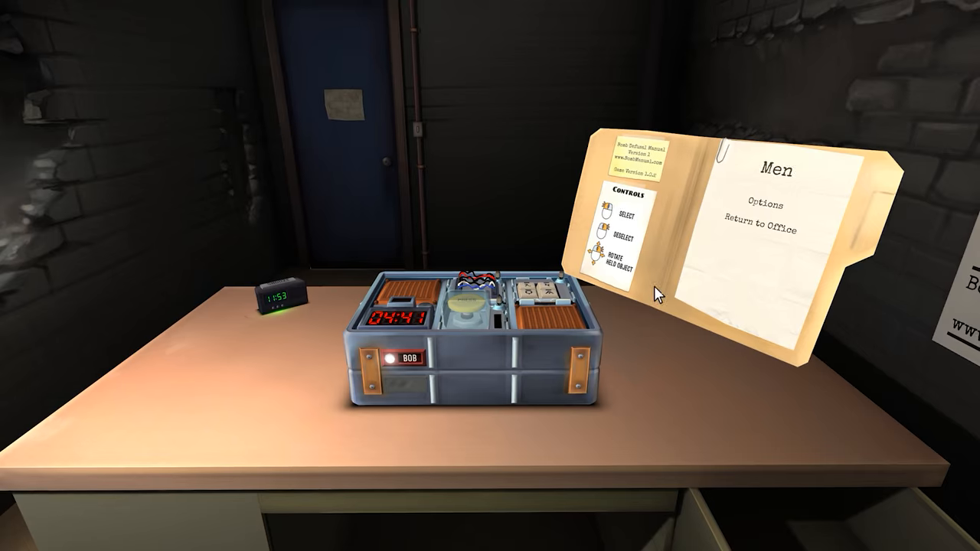
pyautogui.click(765, 204)
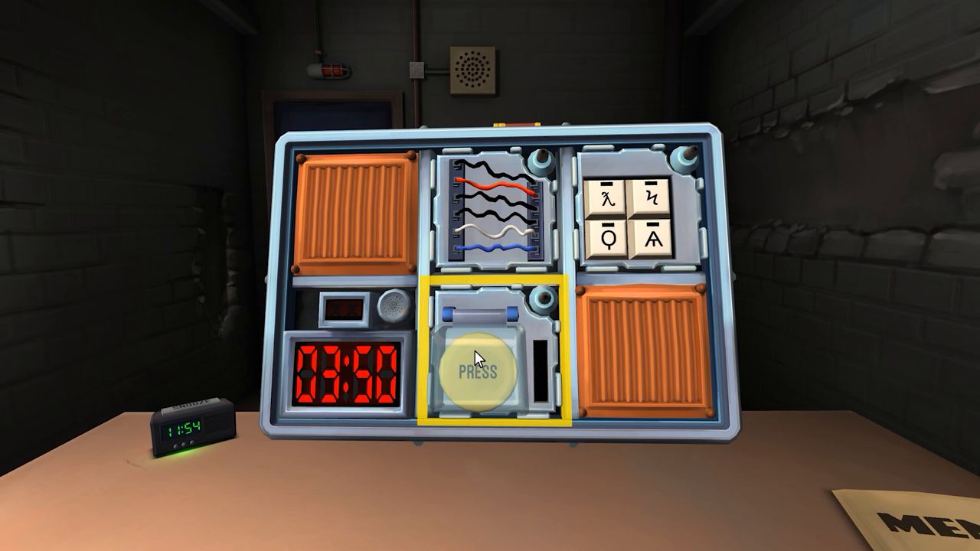
pyautogui.click(478, 372)
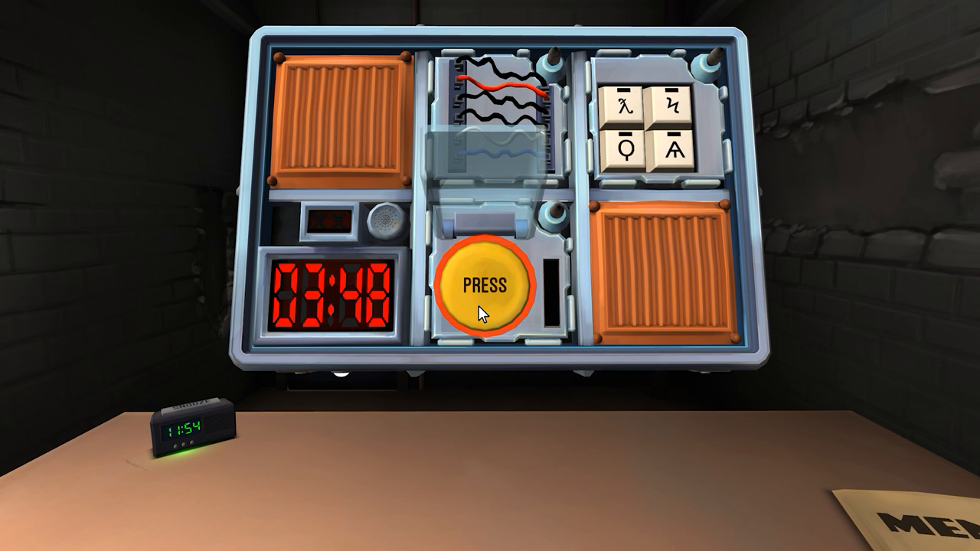
pyautogui.click(481, 288)
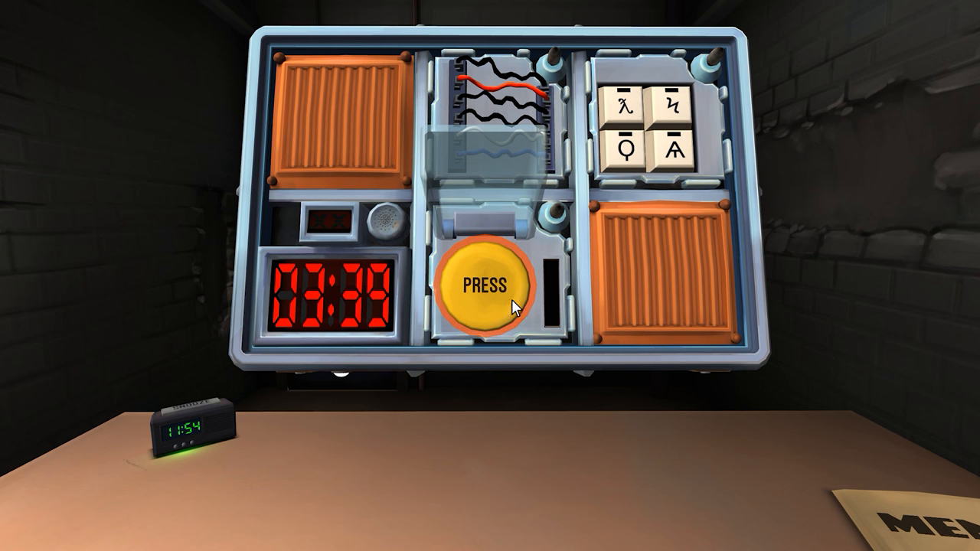
pyautogui.click(482, 288)
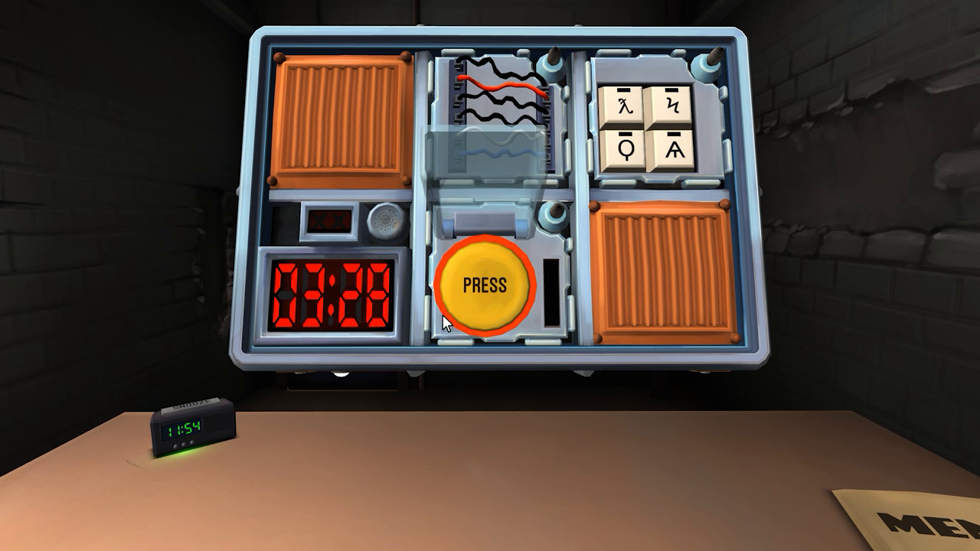
pyautogui.click(481, 287)
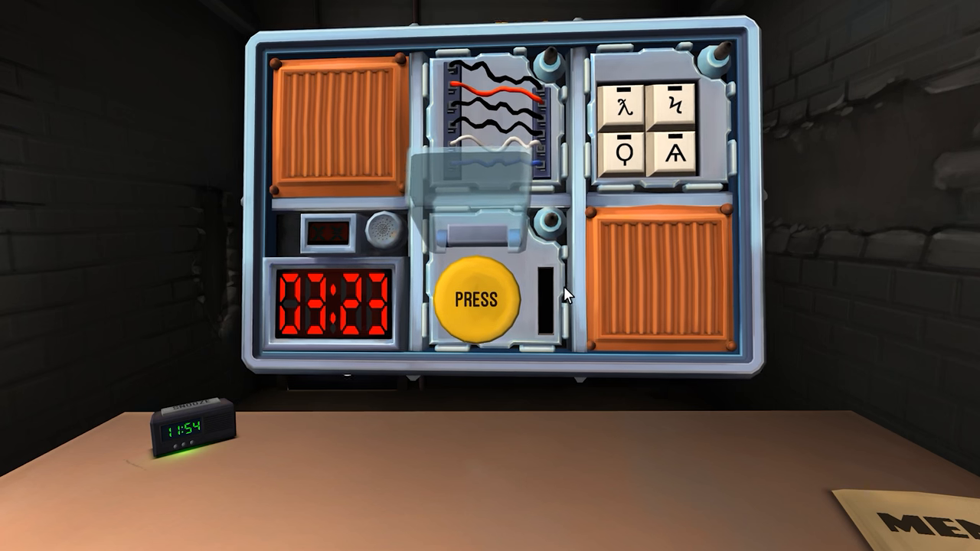
pyautogui.click(478, 299)
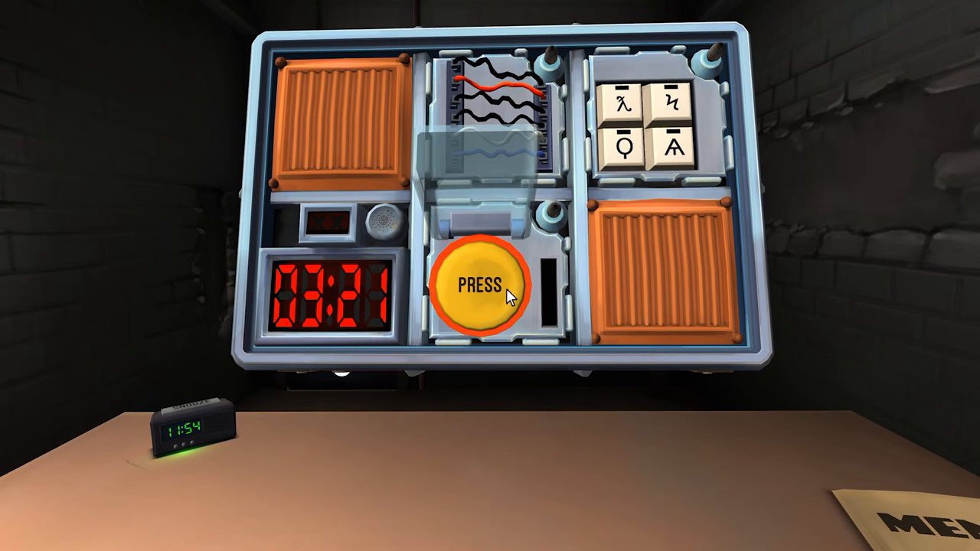
pyautogui.click(482, 288)
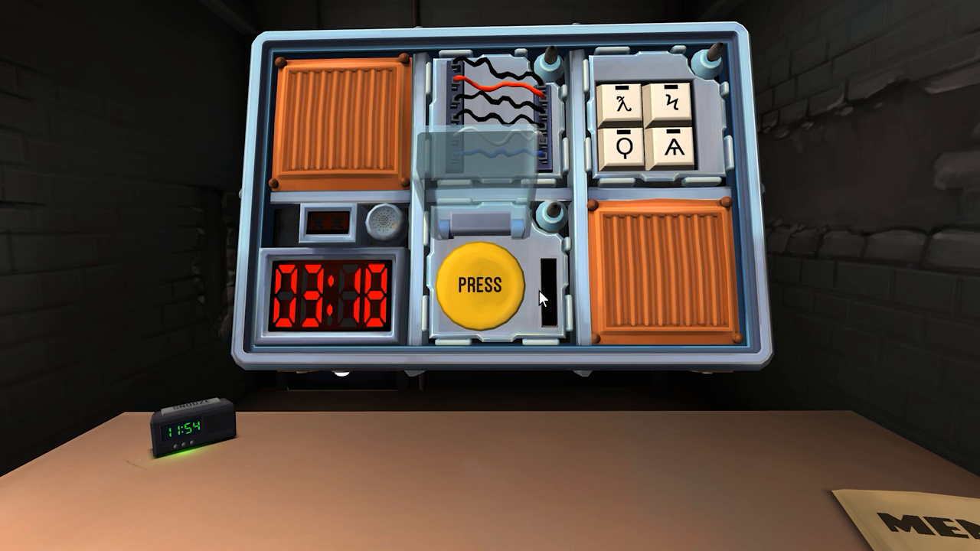
pyautogui.click(481, 288)
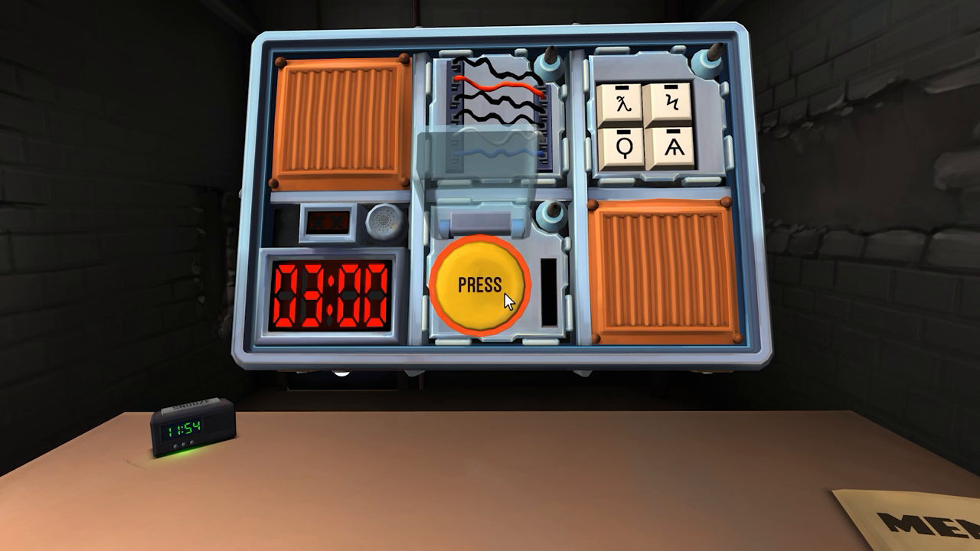
# Hold the big PRESS button and release at the right timer digit to disarm it.
pyautogui.click(477, 288)
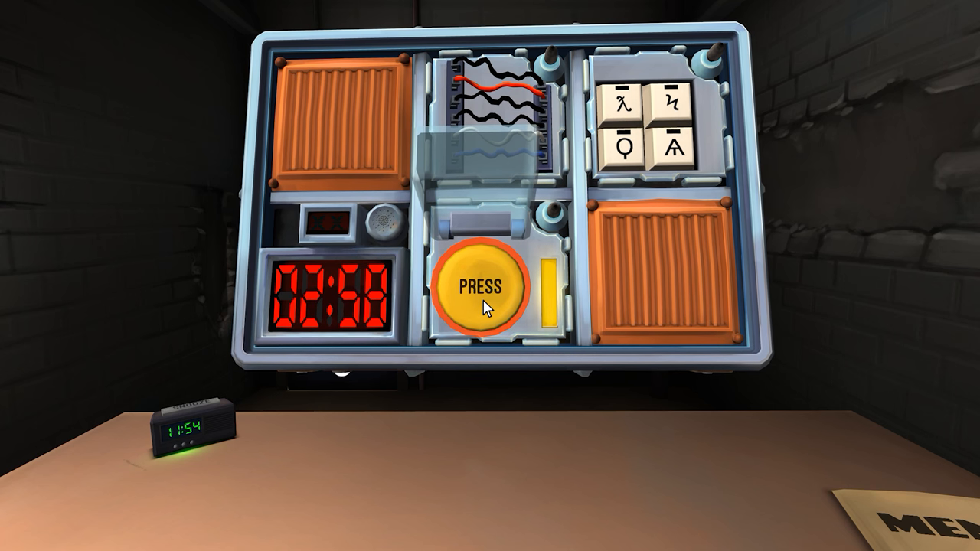
pyautogui.click(478, 290)
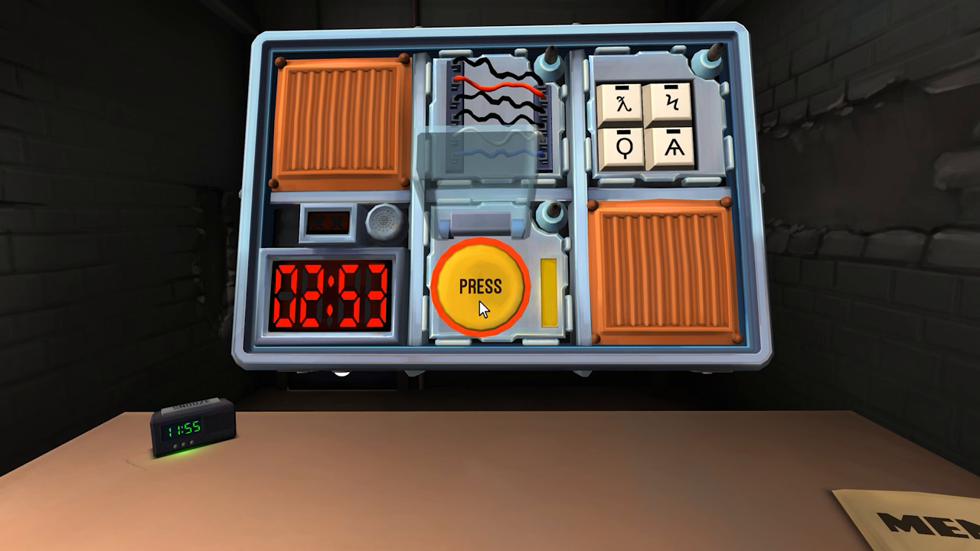
pyautogui.click(481, 289)
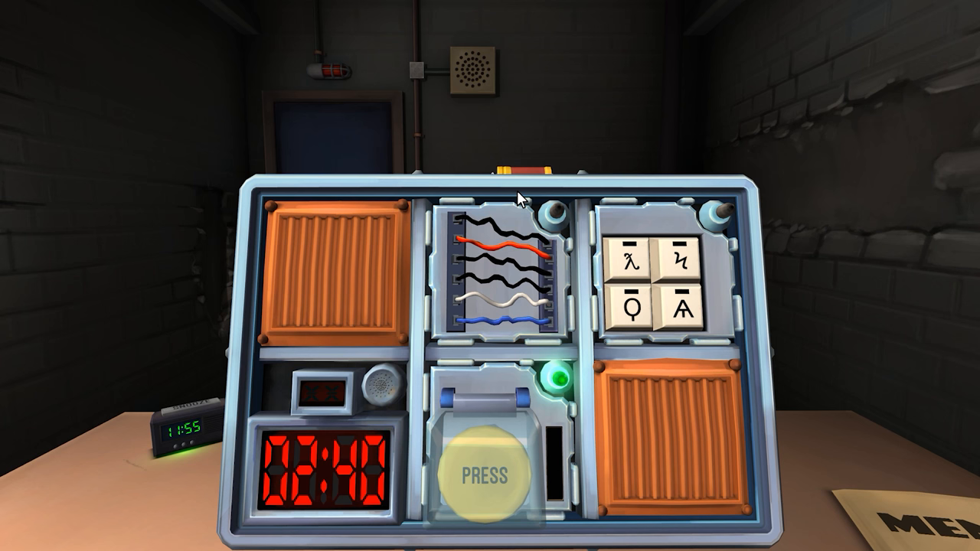
# Zoom into the wires module and cut the correct wire so it lights green.
pyautogui.click(521, 230)
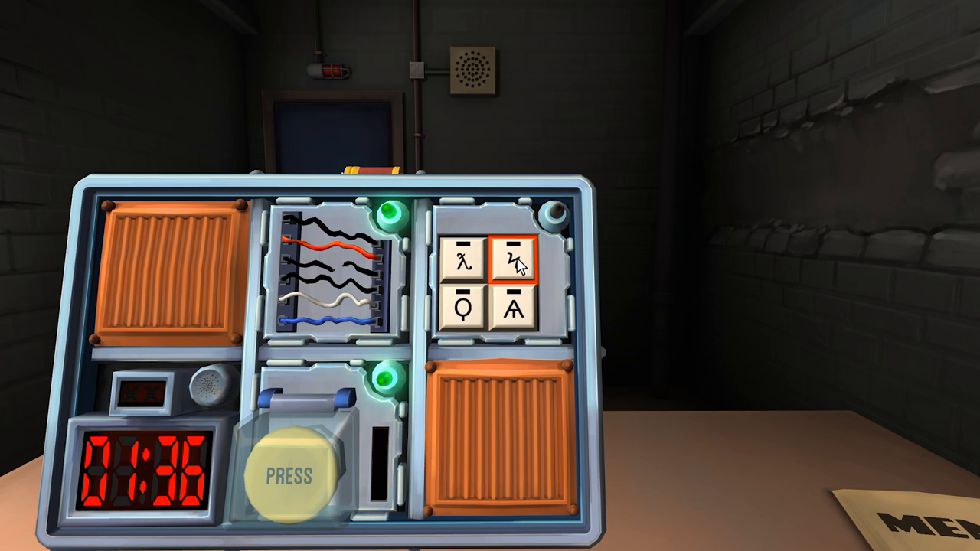
# Enter the first keypad symbol sequence: top-right, bottom-left, bottom-right, top-left.
pyautogui.click(462, 314)
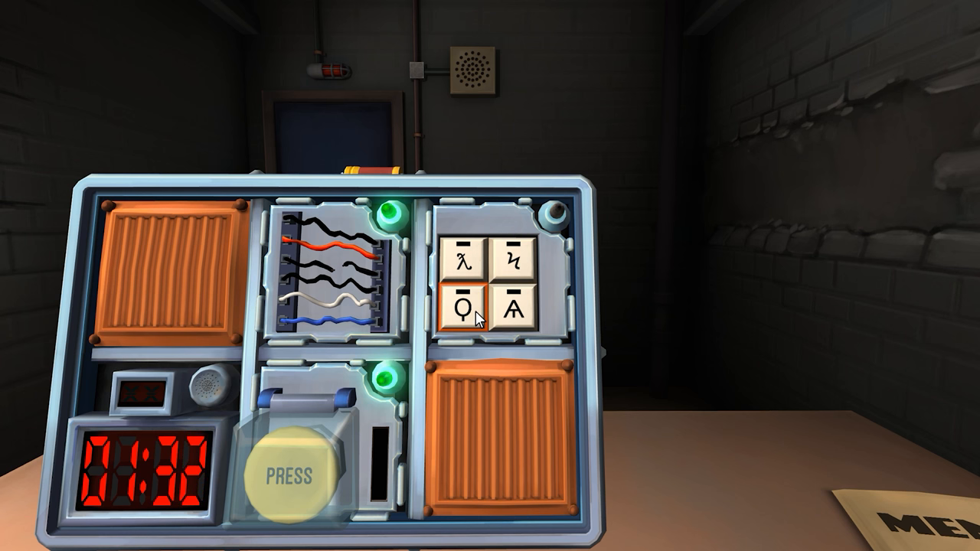
pyautogui.click(520, 310)
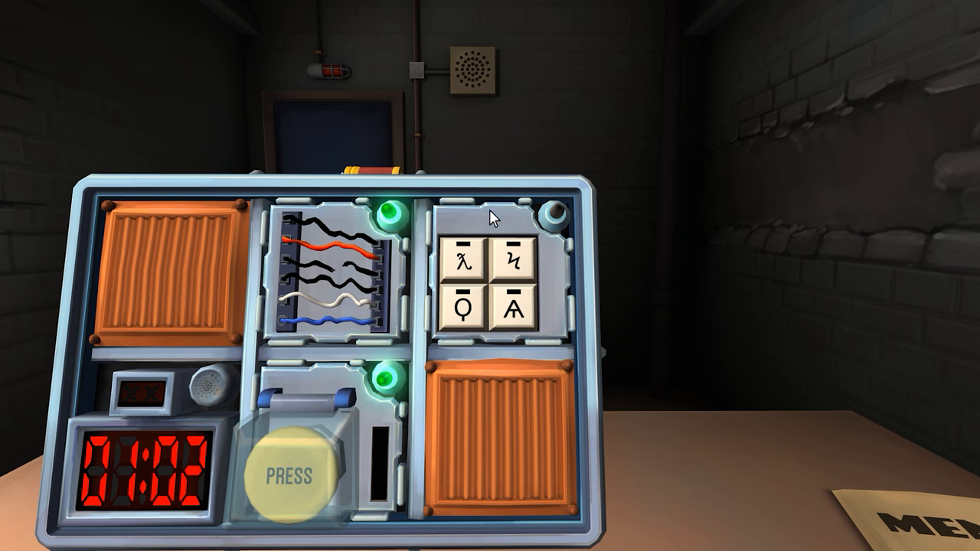
pyautogui.click(511, 307)
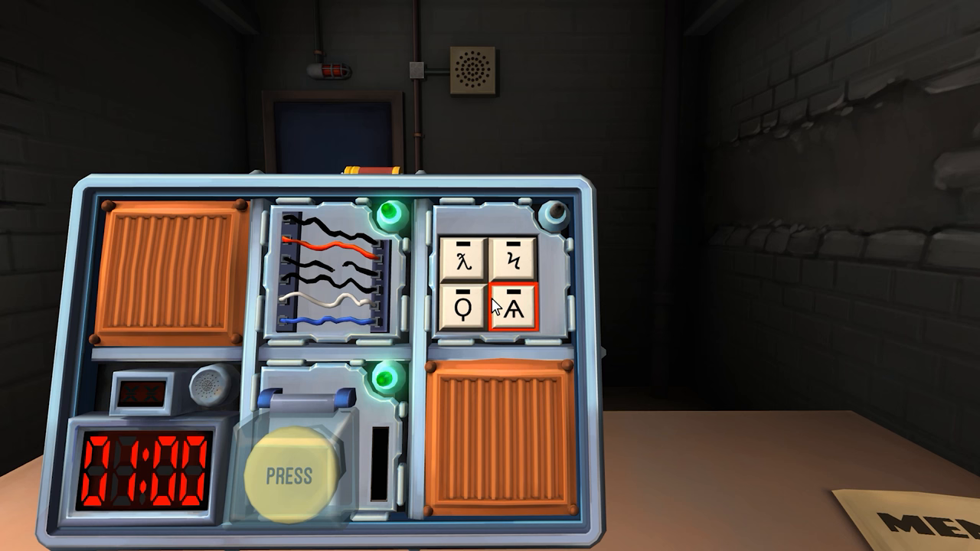
pyautogui.click(459, 252)
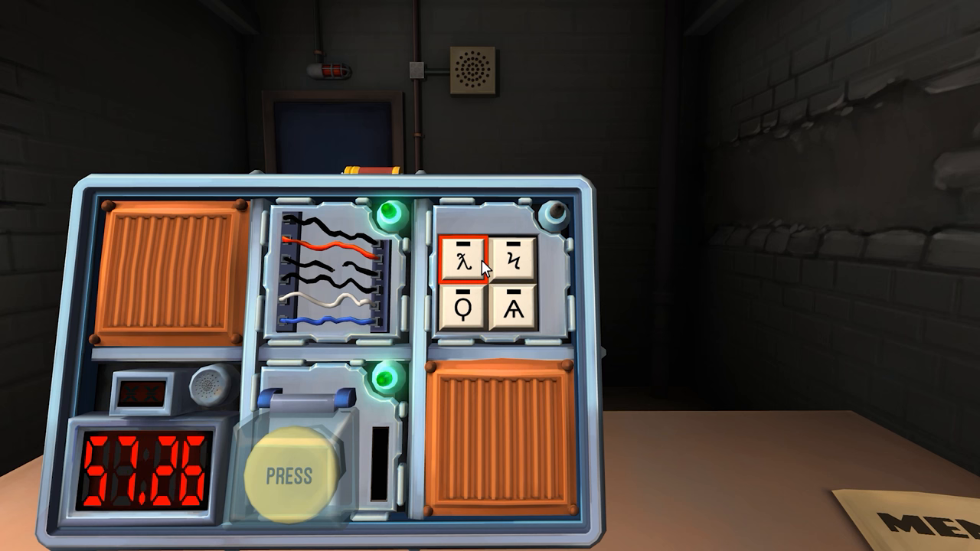
pyautogui.click(461, 264)
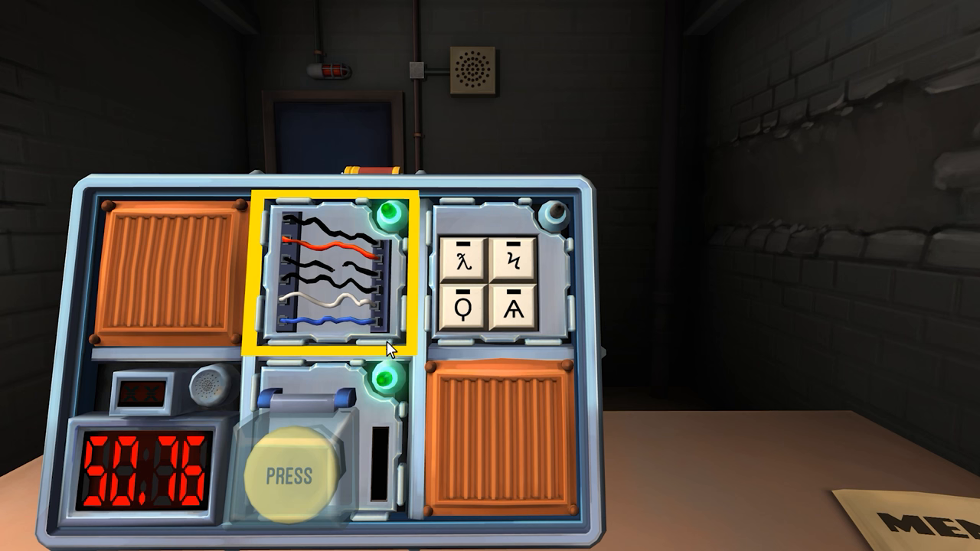
# Re-enter the keypad symbols ending with top-right and the final key to defuse the bomb.
pyautogui.click(463, 248)
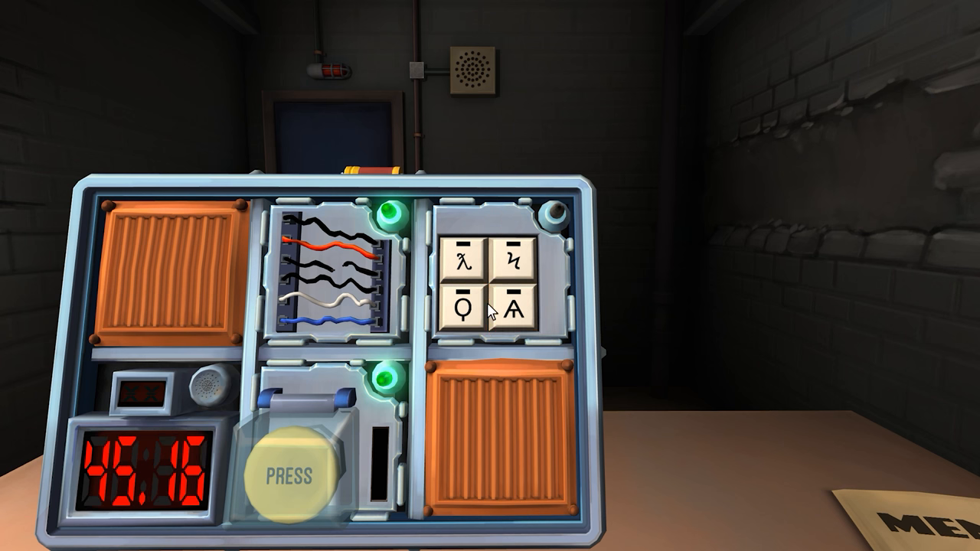
pyautogui.moveTo(447, 222)
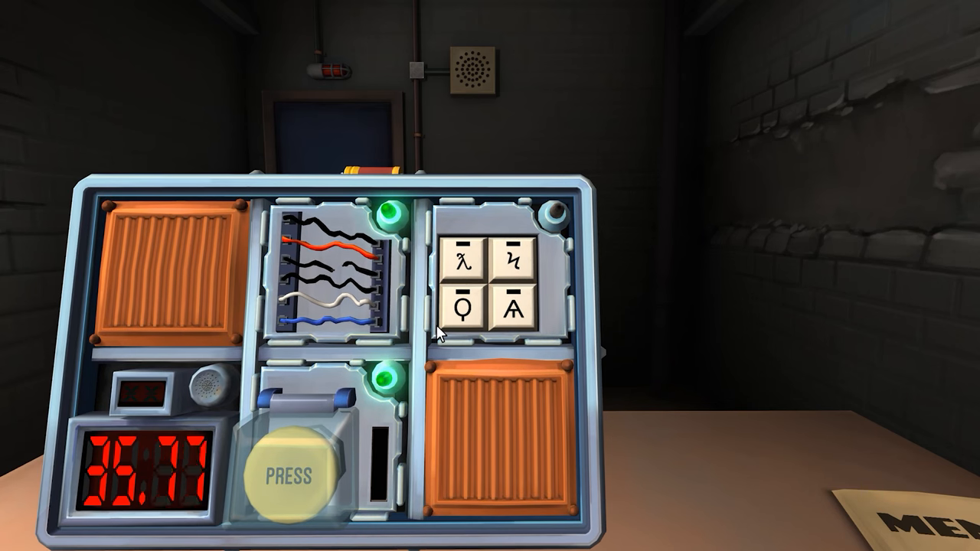
pyautogui.click(512, 263)
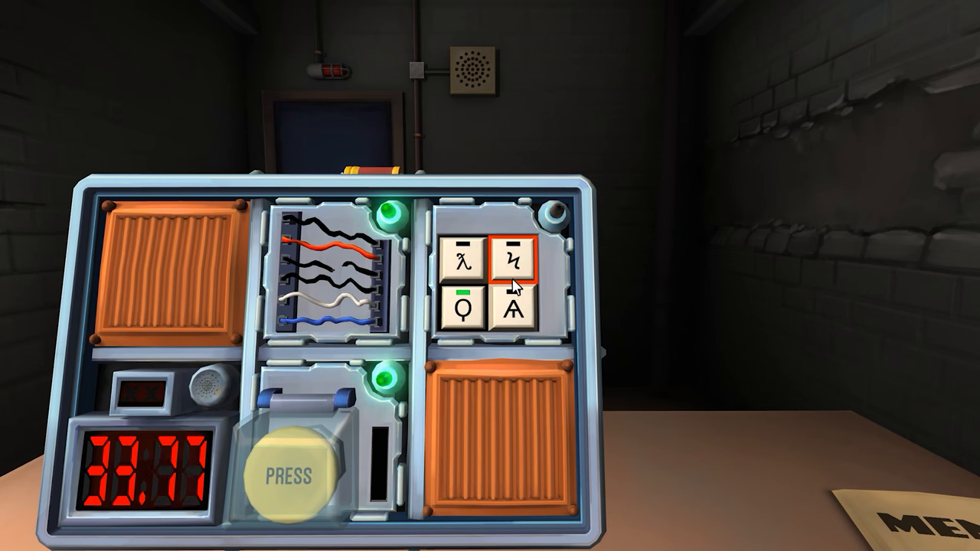
pyautogui.click(518, 309)
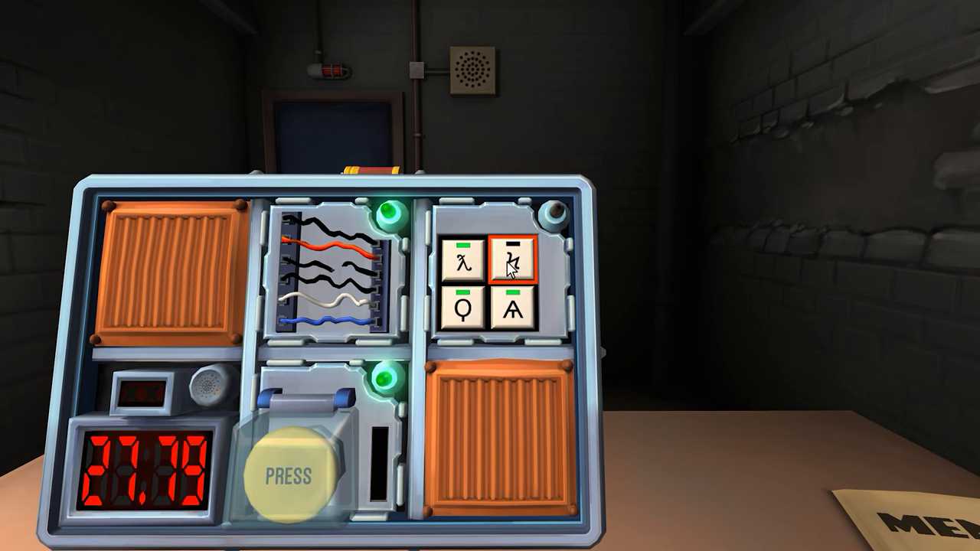
pyautogui.click(513, 263)
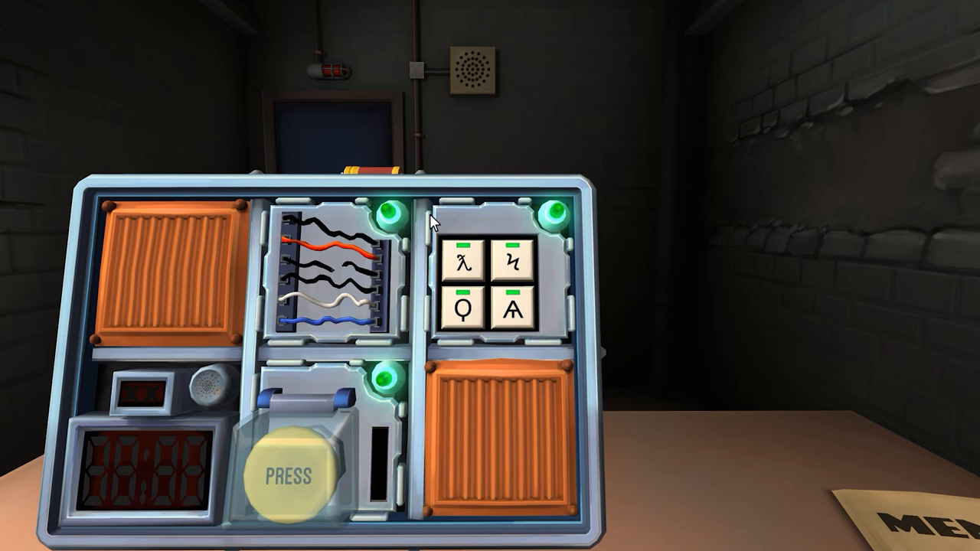